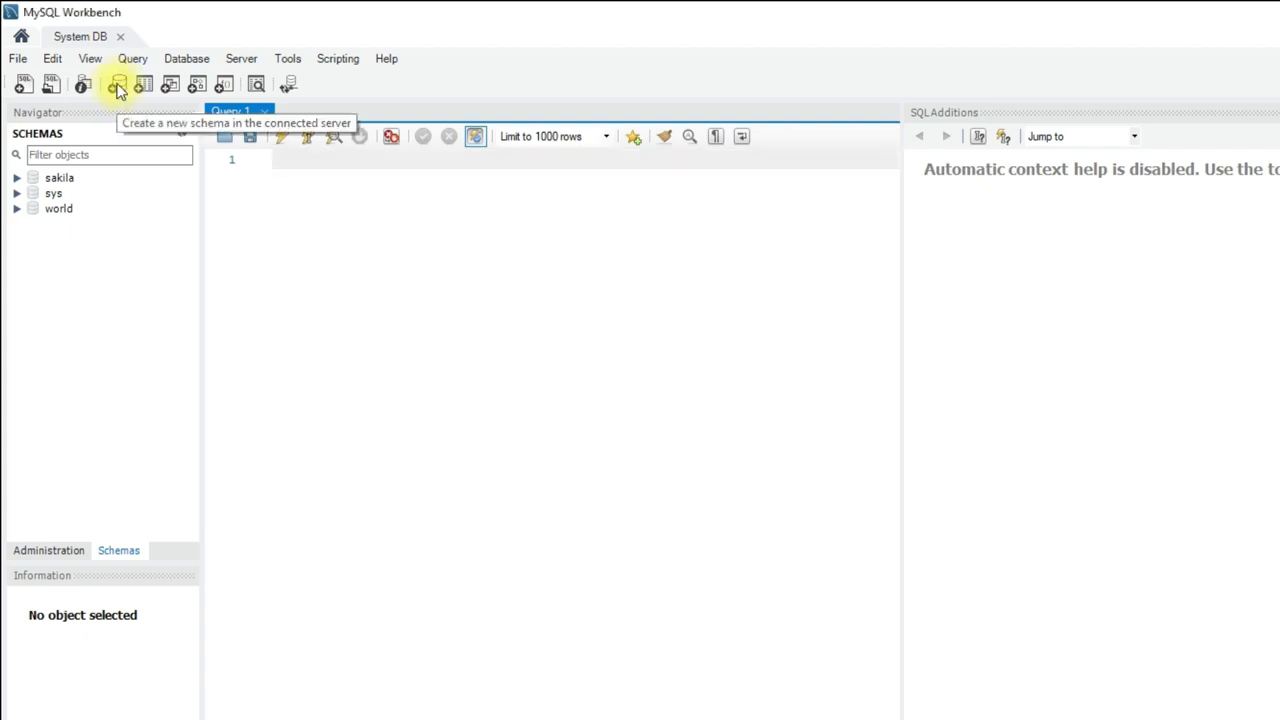
Start a new schema from the toolbar and name it prime9store
{"action": "left_click", "coordinate": [116, 84]}
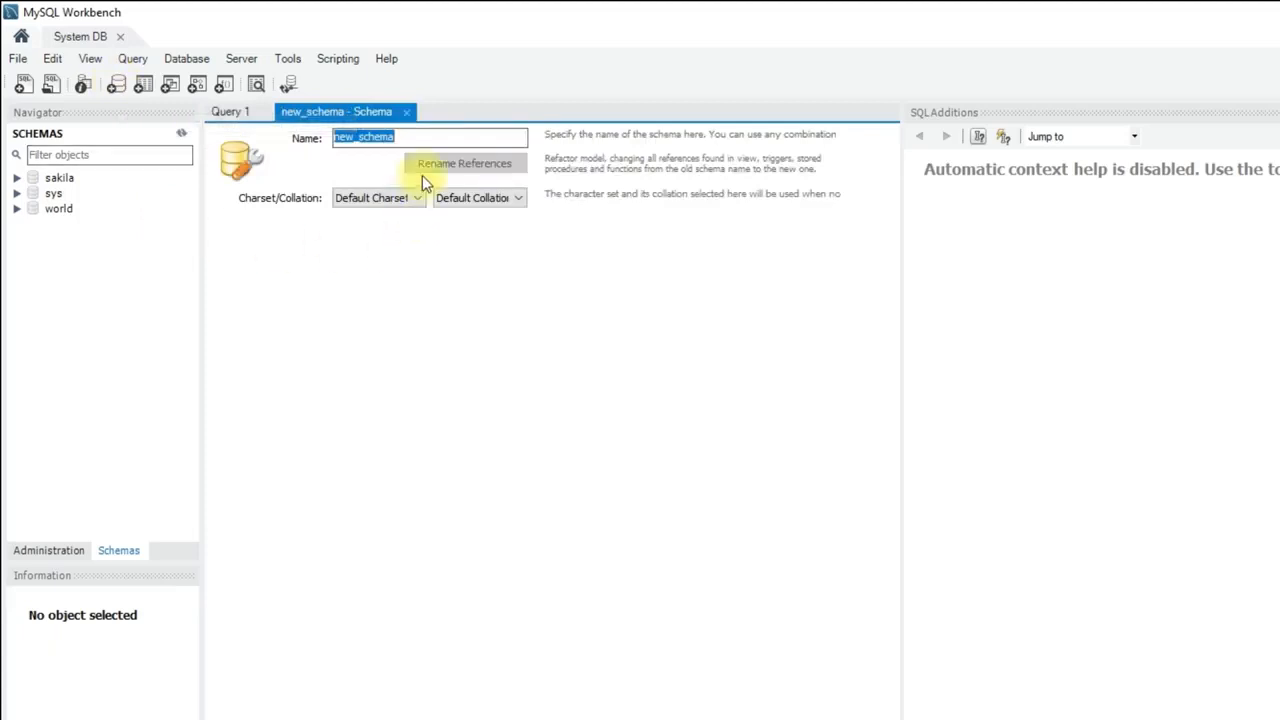
{"action": "mouse_move", "coordinate": [812, 146]}
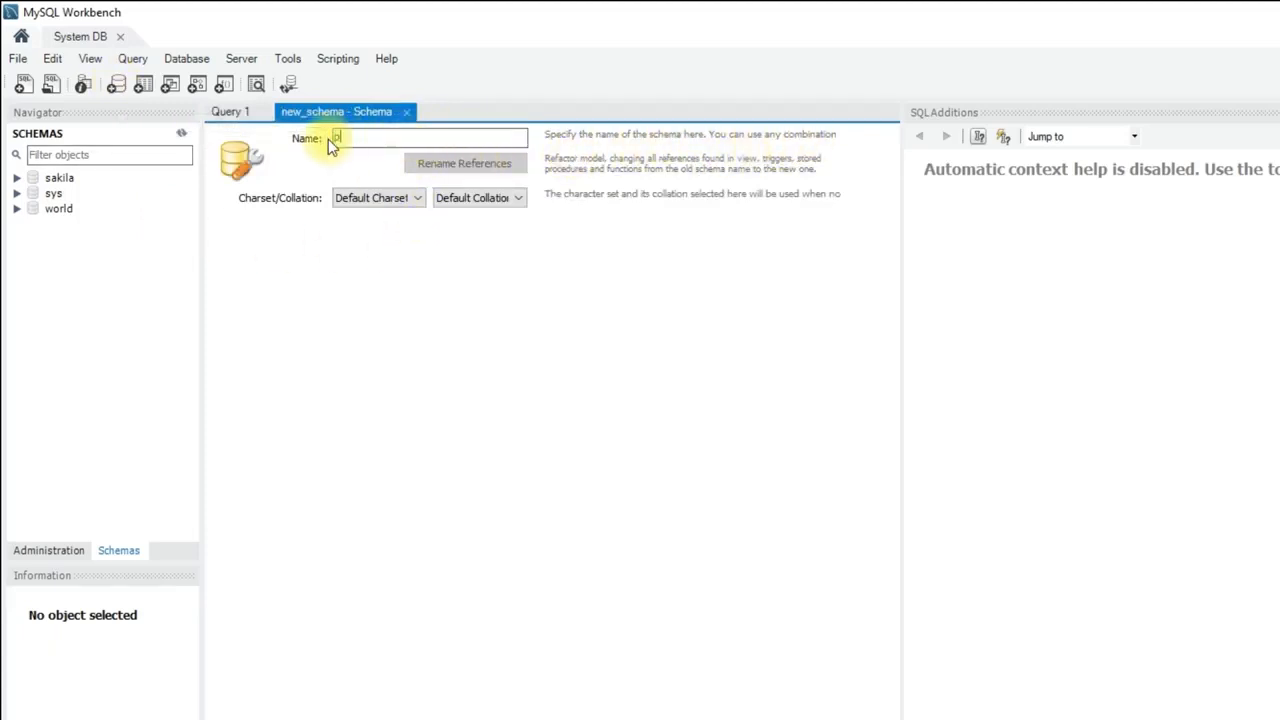
{"action": "type", "text": "prime9"}
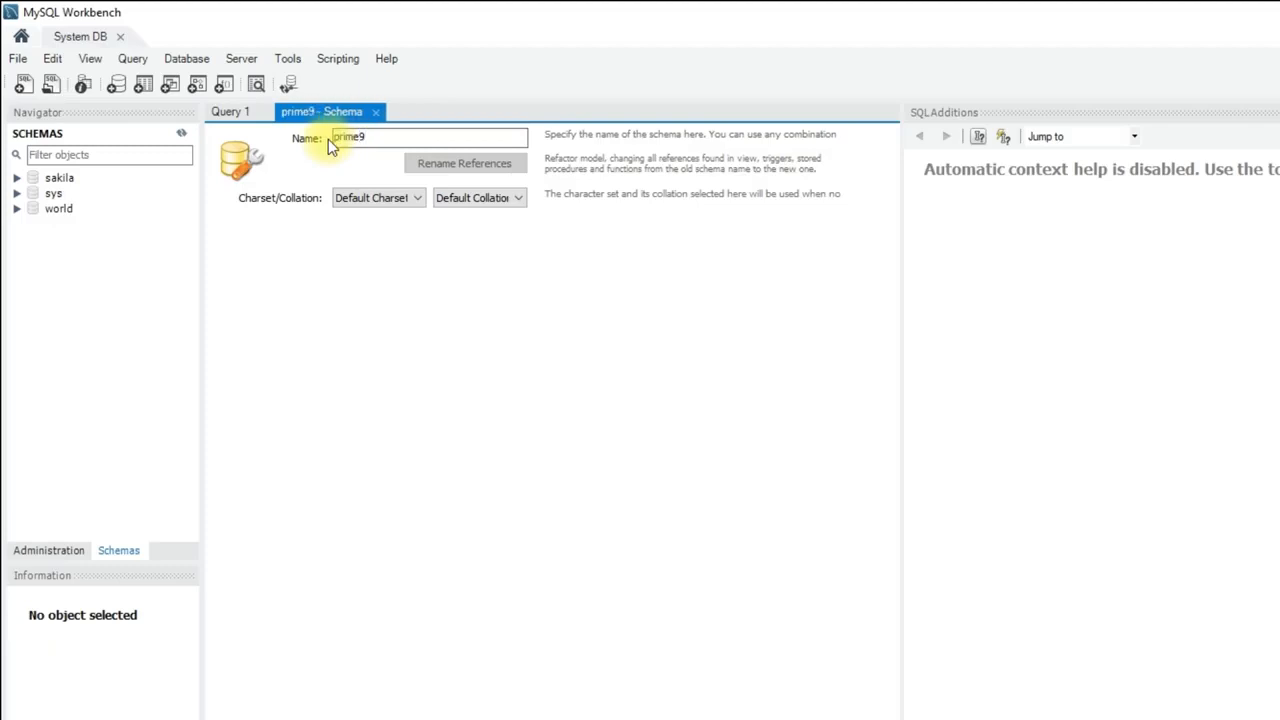
{"action": "type", "text": "store"}
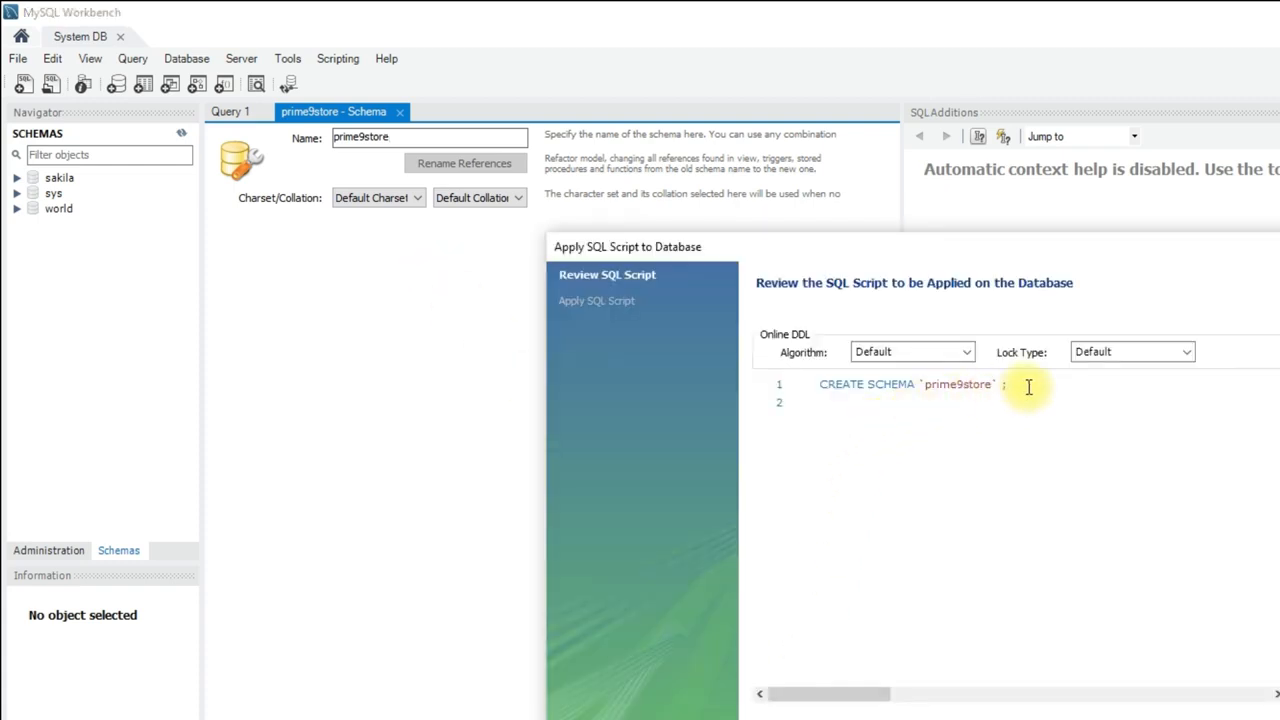
Review the generated CREATE SCHEMA `prime9store` statement before applying it to the server
{"action": "triple_click", "coordinate": [904, 384]}
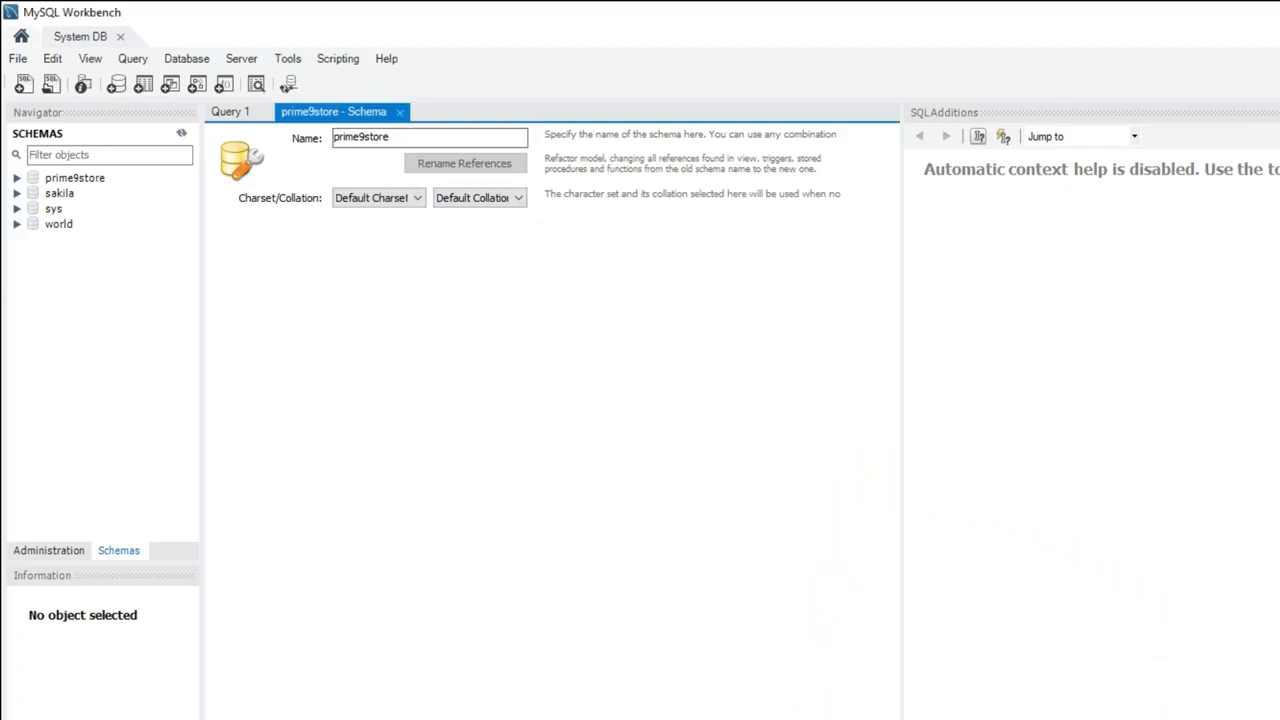
{"action": "mouse_move", "coordinate": [844, 684]}
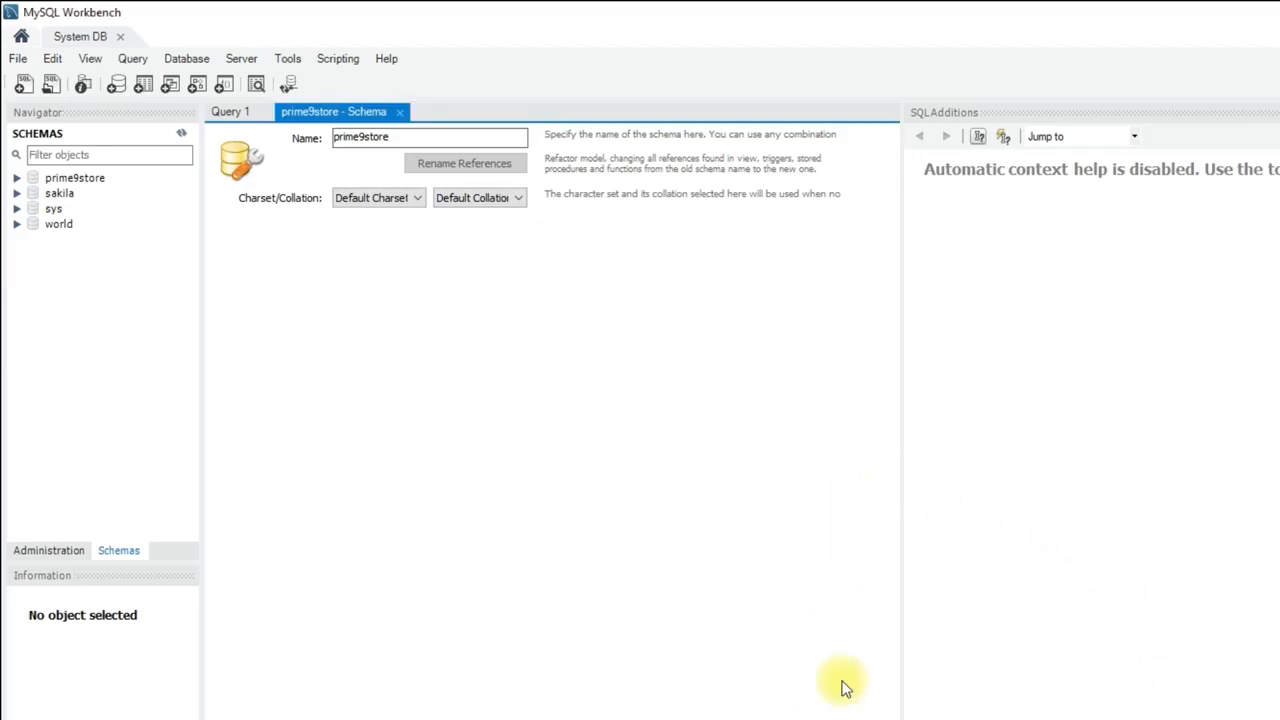
Expand prime9store in the Navigator to show its object folders, then begin a 'create' statement
{"action": "left_click", "coordinate": [74, 176]}
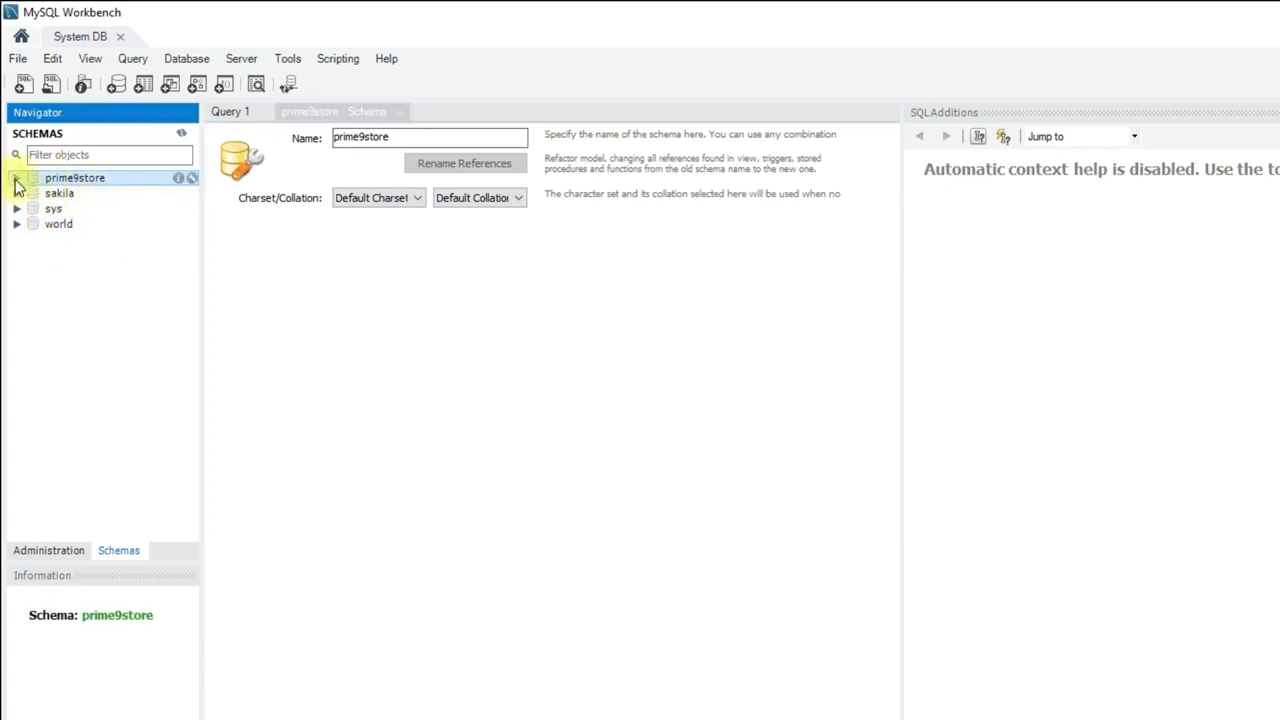
{"action": "left_click", "coordinate": [16, 176]}
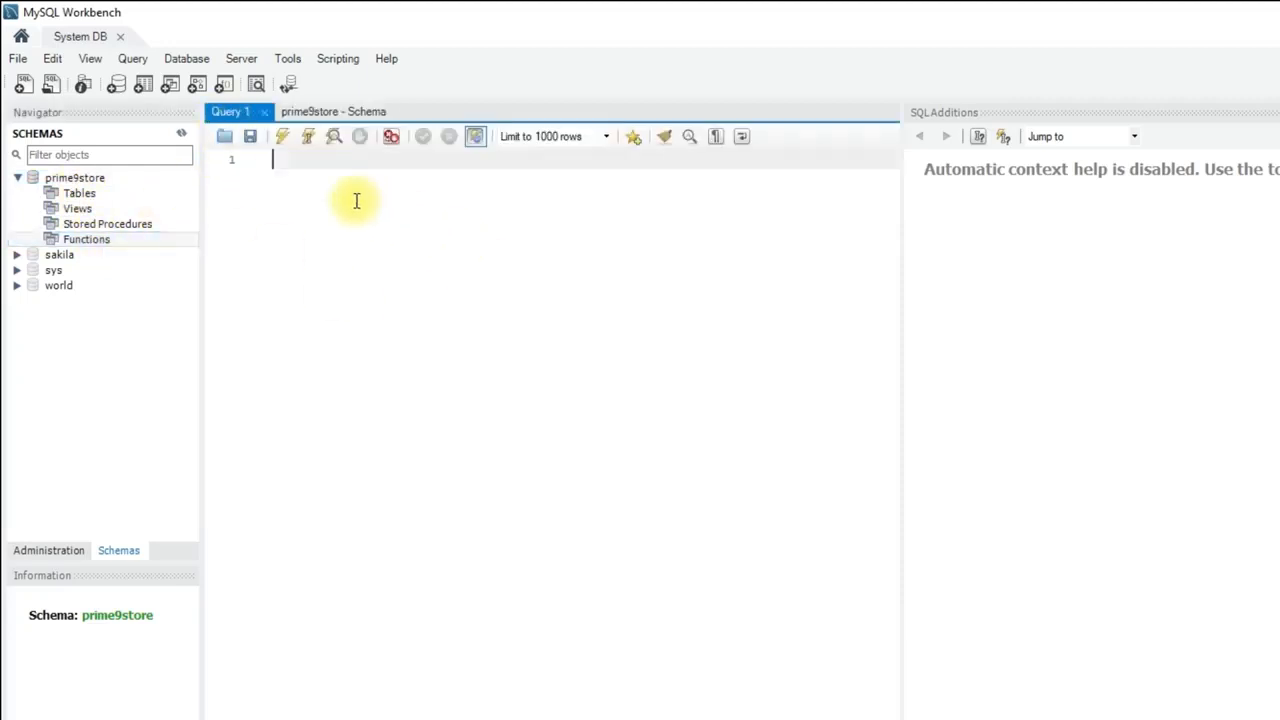
{"action": "type", "text": "create"}
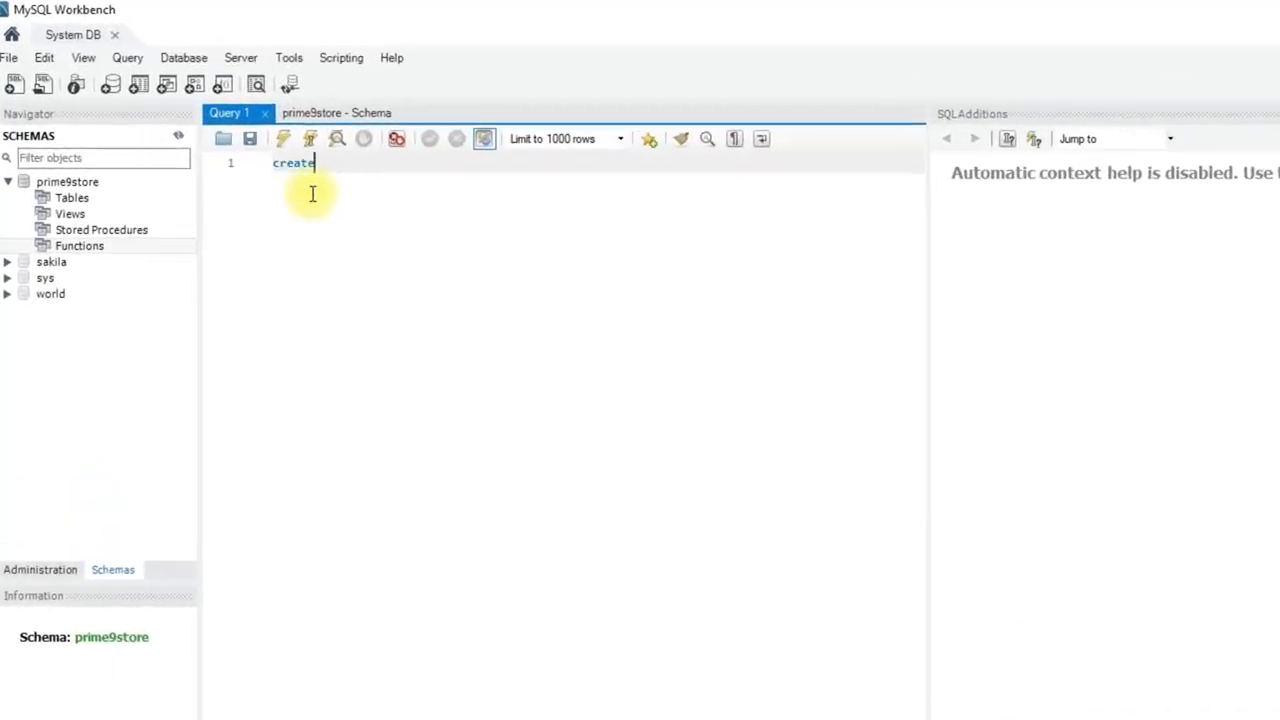
Complete the statement 'create schema prime10store;' in the Query 1 editor
{"action": "type", "text": "schema"}
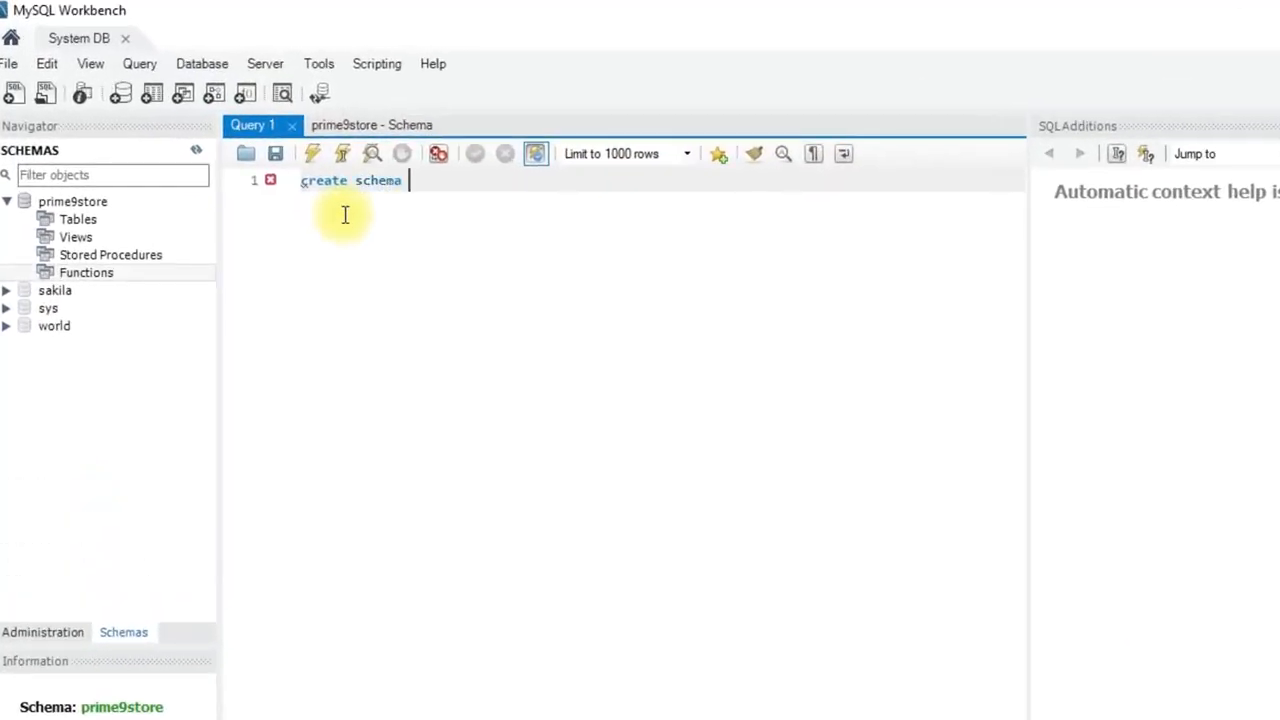
{"action": "type", "text": "prime10store"}
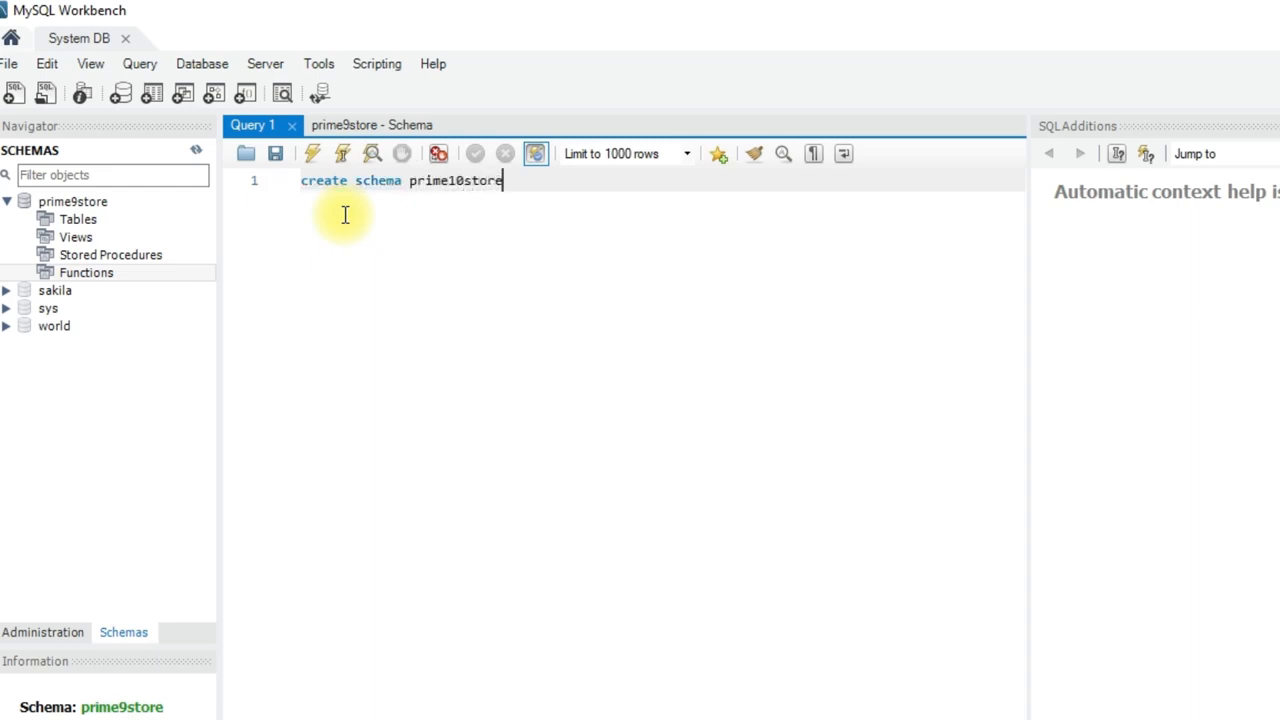
{"action": "type", "text": ";"}
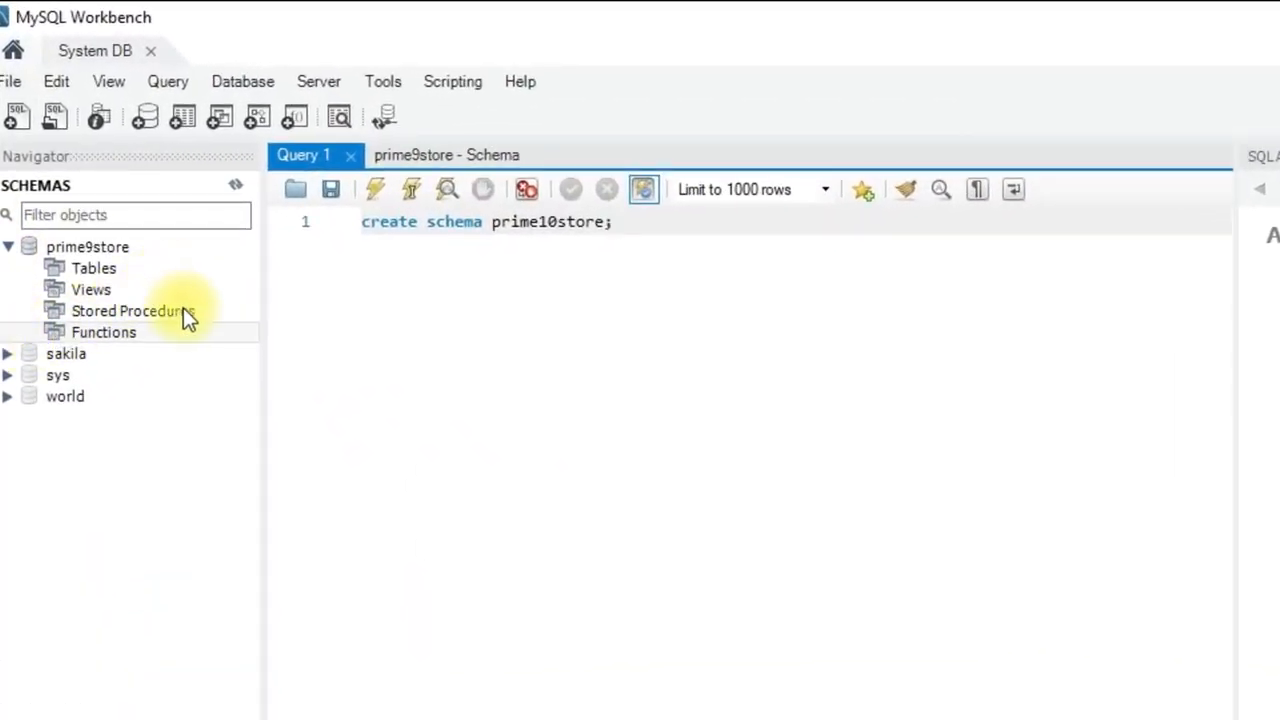
Refresh the Navigator's SCHEMAS list so prime10store appears above prime9store
{"action": "left_click", "coordinate": [236, 184]}
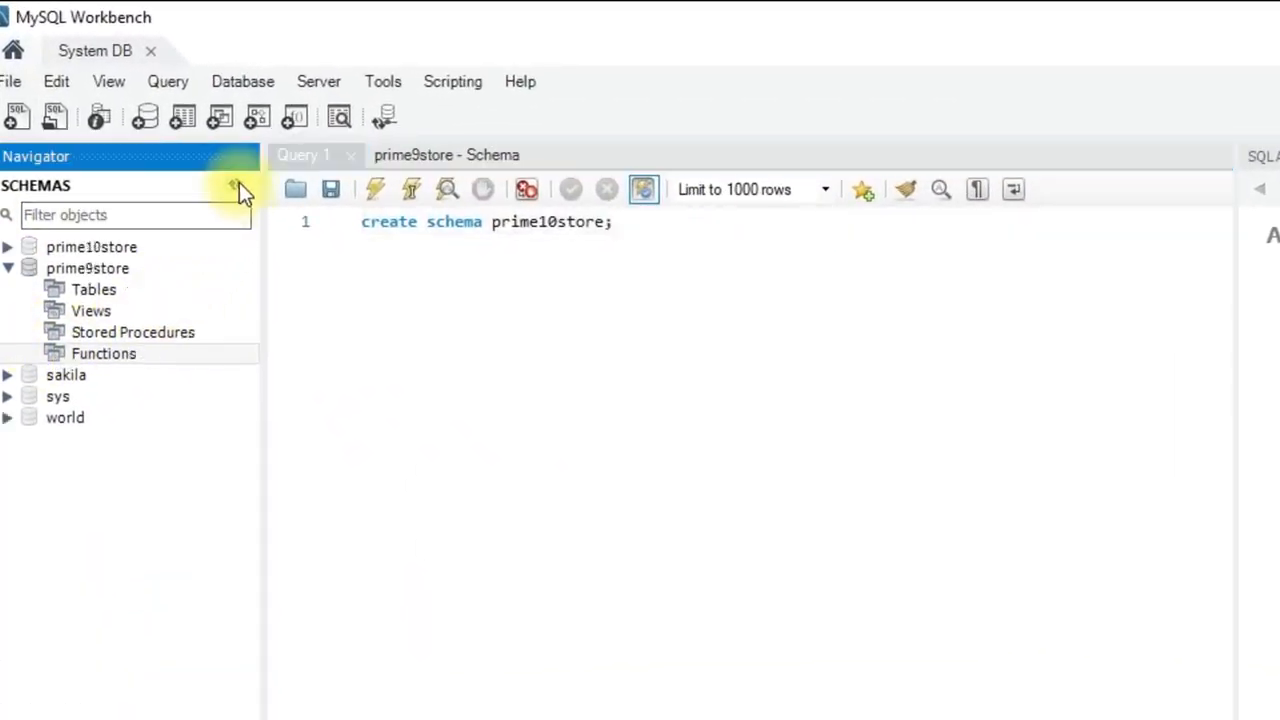